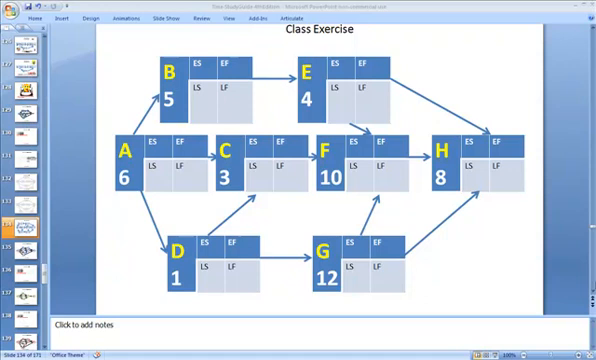
{"action": "mouse_move", "coordinate": [174, 168]}
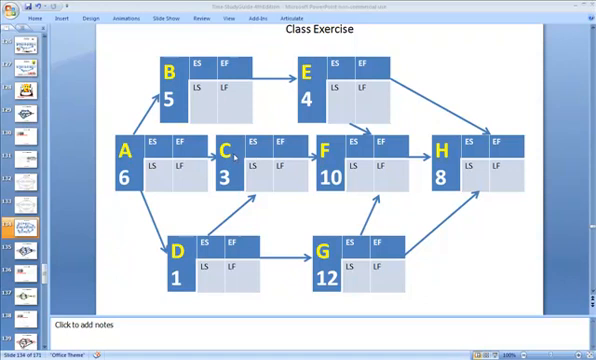
{"action": "mouse_move", "coordinate": [232, 156]}
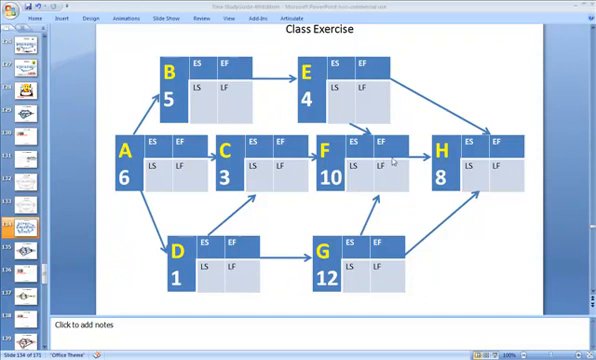
{"action": "mouse_move", "coordinate": [412, 194]}
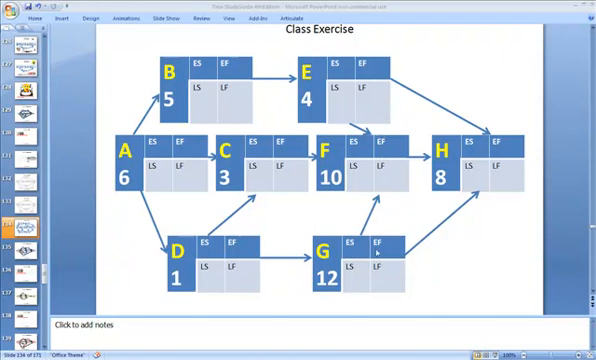
{"action": "mouse_move", "coordinate": [478, 168]}
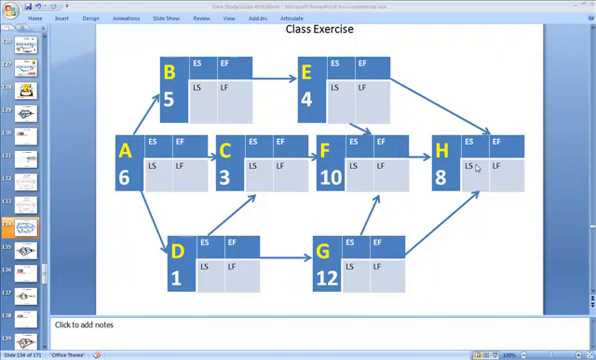
{"action": "mouse_move", "coordinate": [468, 192]}
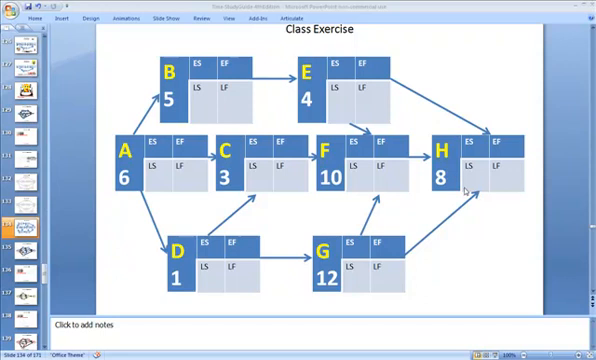
{"action": "mouse_move", "coordinate": [388, 188]}
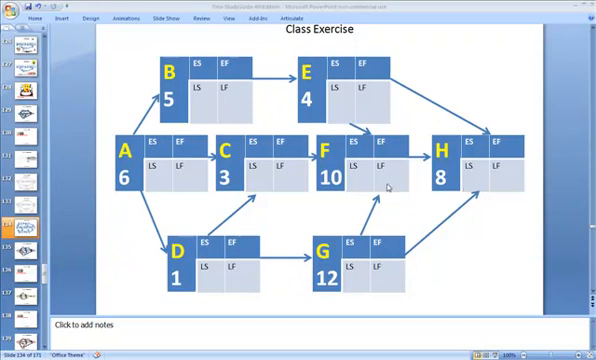
{"action": "mouse_move", "coordinate": [388, 184]}
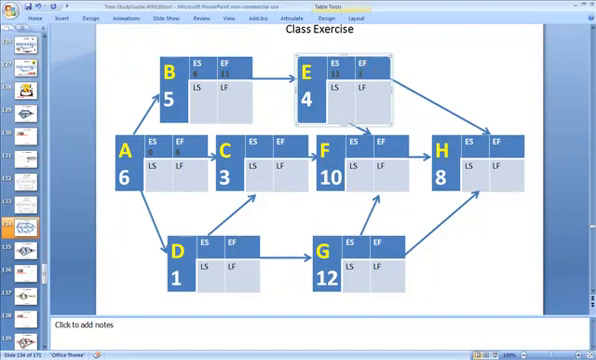
- Enter 5 in an earlier schedule cell of the Class Exercise diagram
{"action": "type", "text": "5"}
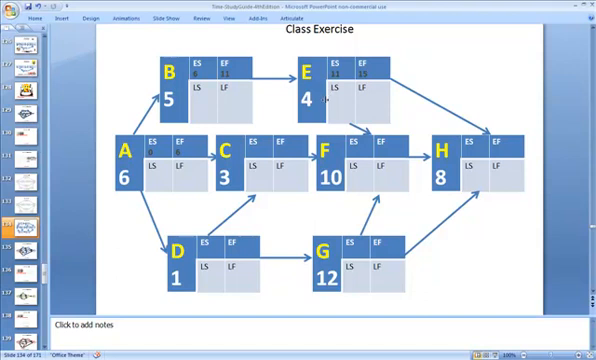
{"action": "mouse_move", "coordinate": [260, 212]}
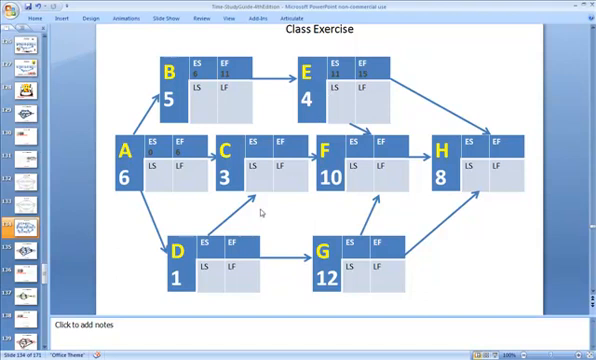
{"action": "mouse_move", "coordinate": [208, 216]}
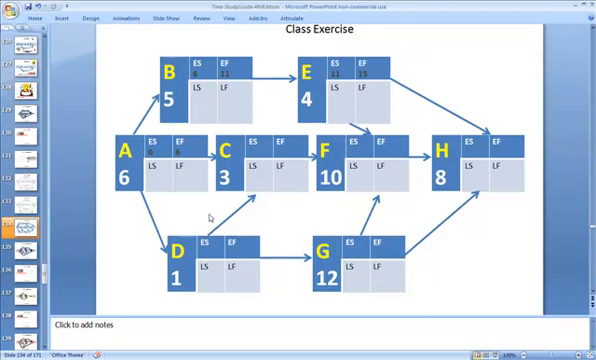
{"action": "mouse_move", "coordinate": [208, 216]}
{"action": "type", "text": "7"}
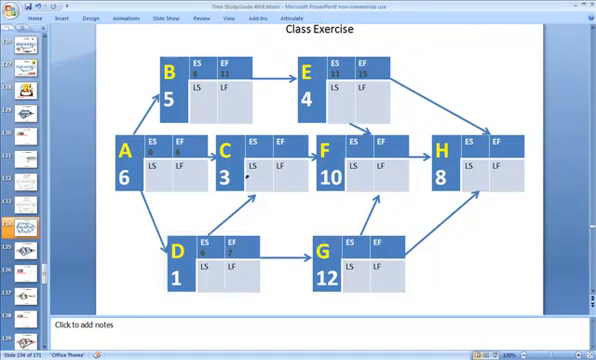
{"action": "left_click", "coordinate": [244, 164]}
{"action": "type", "text": "7"}
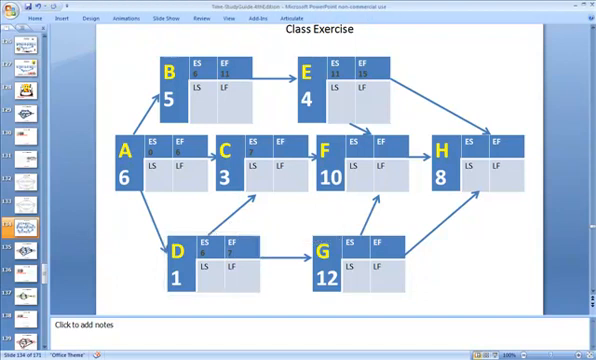
{"action": "left_click", "coordinate": [250, 164]}
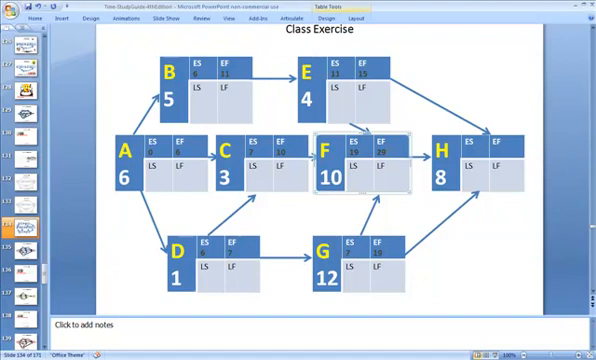
{"action": "mouse_move", "coordinate": [398, 112]}
{"action": "type", "text": "29"}
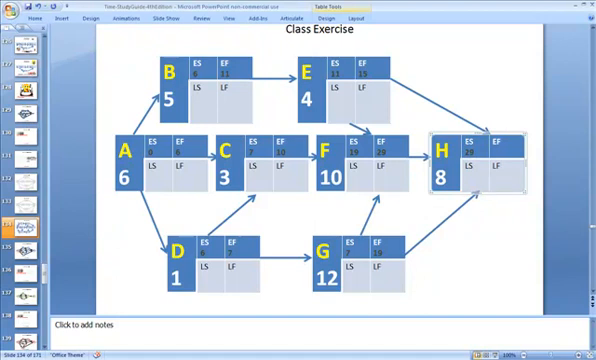
{"action": "mouse_move", "coordinate": [512, 140]}
{"action": "type", "text": "37"}
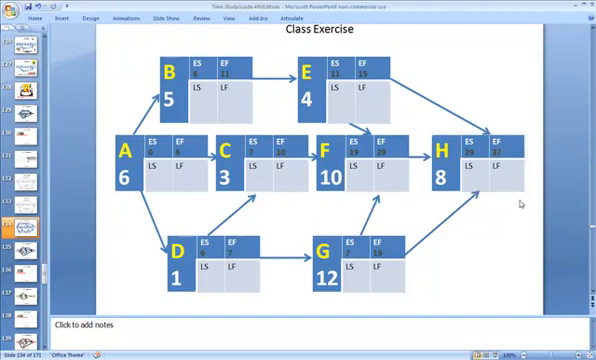
{"action": "mouse_move", "coordinate": [520, 204]}
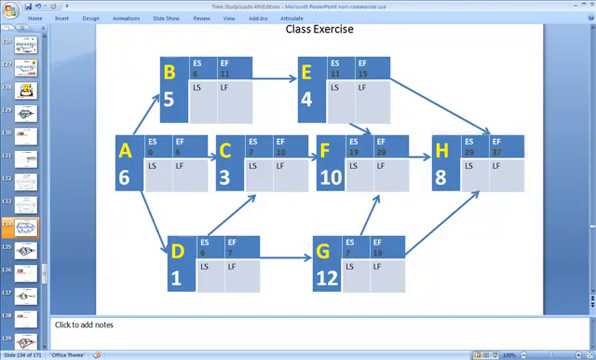
- Fill activity H's late finish as 37 and begin its late start value
{"action": "left_click", "coordinate": [484, 160]}
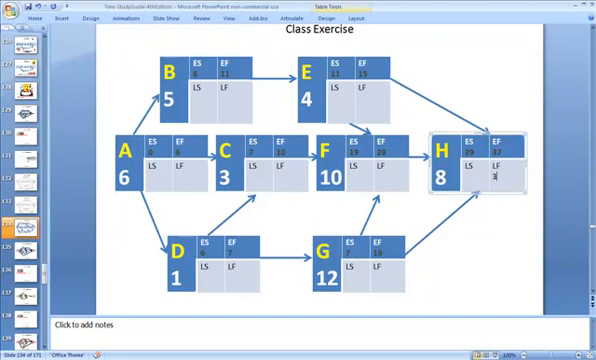
{"action": "type", "text": "37"}
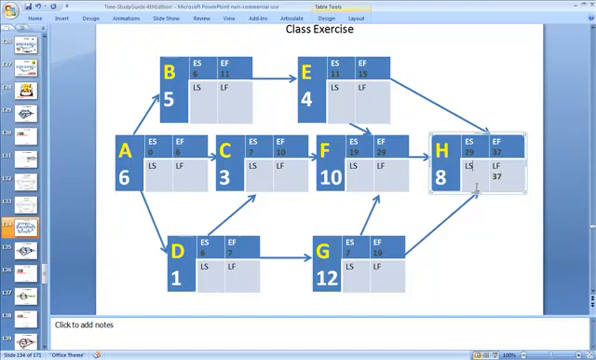
{"action": "type", "text": "1"}
{"action": "type", "text": "29"}
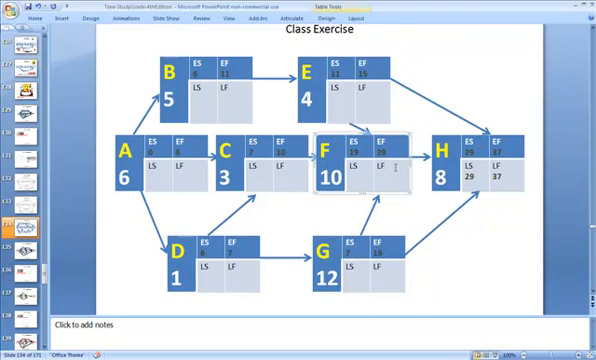
- Enter activity F's late start 19 and late finish 28
{"action": "type", "text": "19"}
{"action": "type", "text": "29"}
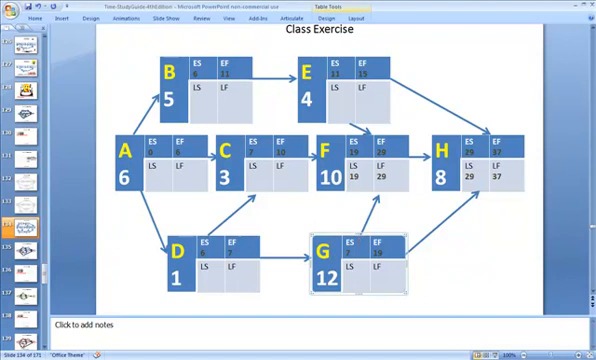
{"action": "mouse_move", "coordinate": [480, 194]}
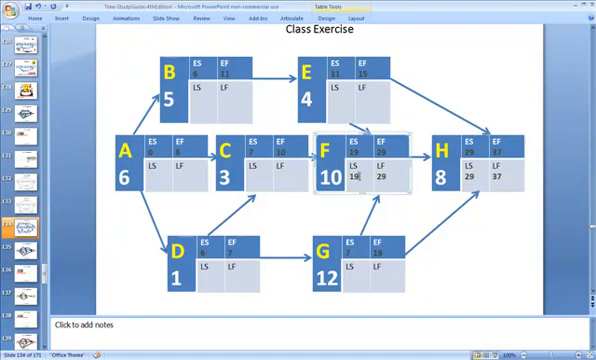
{"action": "mouse_move", "coordinate": [360, 158]}
{"action": "type", "text": "19"}
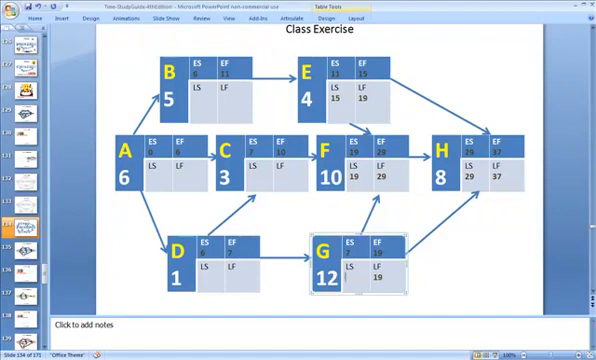
- Enter D's and C's backward-pass values, including 7 and 19
{"action": "type", "text": "7"}
{"action": "left_click", "coordinate": [210, 276]}
{"action": "type", "text": "6"}
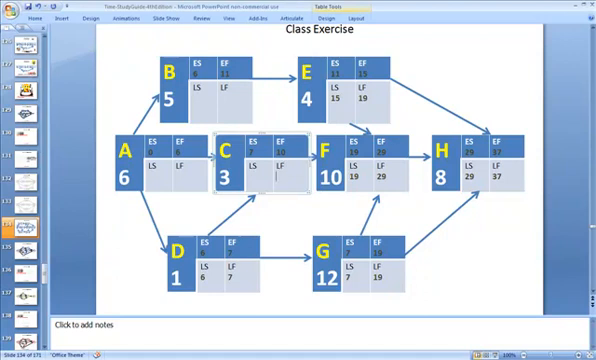
{"action": "type", "text": "19"}
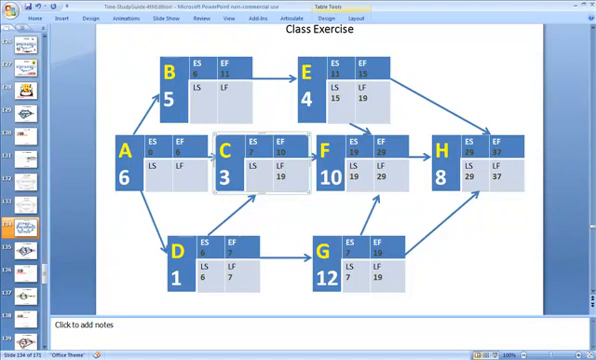
{"action": "type", "text": "16"}
{"action": "left_click", "coordinate": [234, 100]}
{"action": "type", "text": "15"}
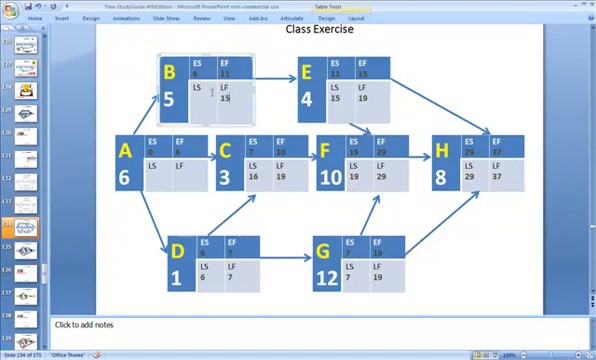
- Select activity B's late schedule cell to begin its late start entry
{"action": "left_click", "coordinate": [204, 94]}
{"action": "type", "text": "10"}
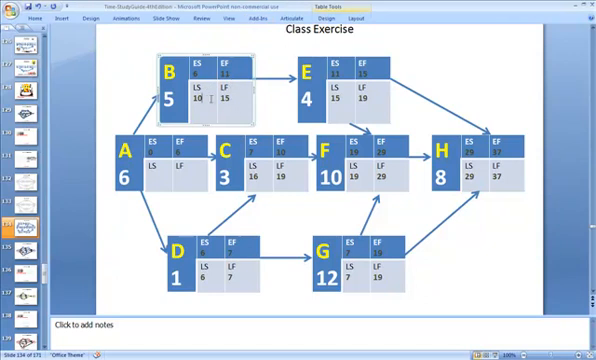
{"action": "mouse_move", "coordinate": [304, 236]}
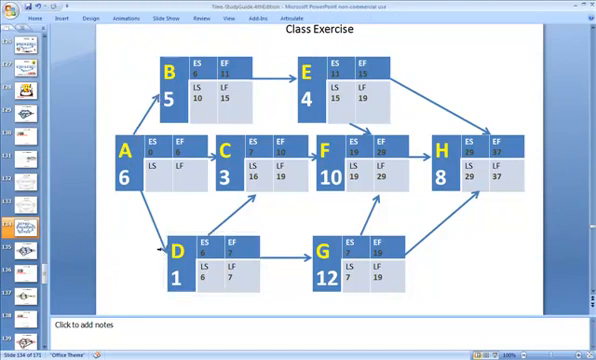
- Enter 0 in activity A's late start cell, completing the backward pass
{"action": "left_click", "coordinate": [176, 170]}
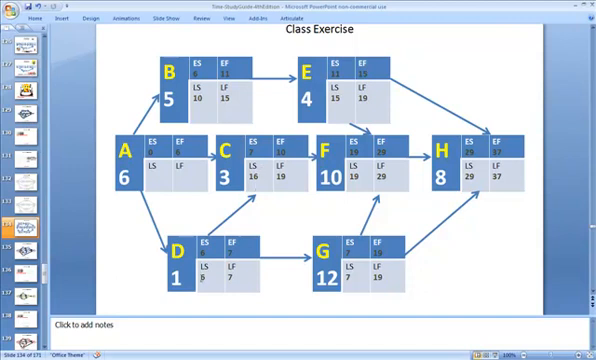
{"action": "left_click", "coordinate": [156, 160]}
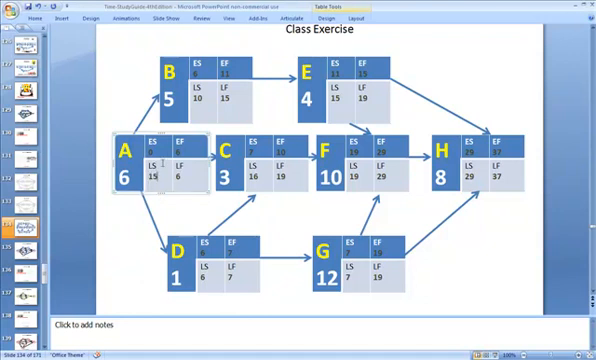
{"action": "type", "text": "0"}
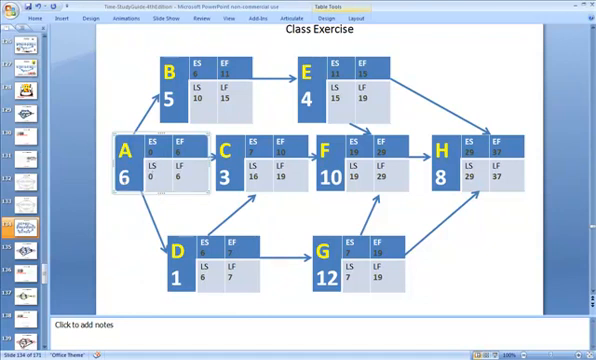